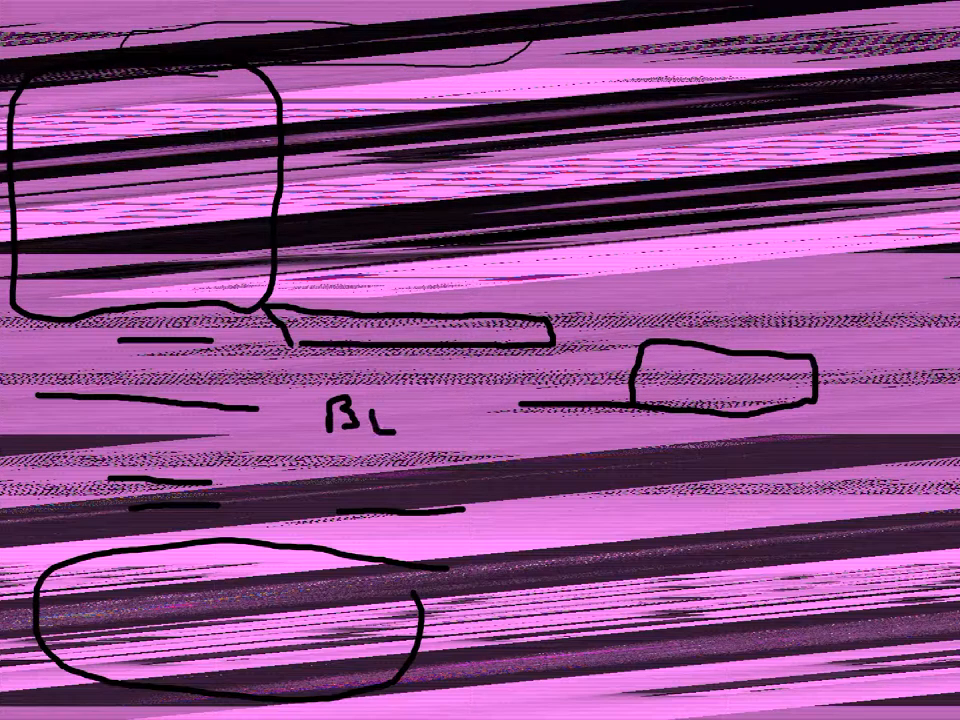
pyautogui.write('AS')
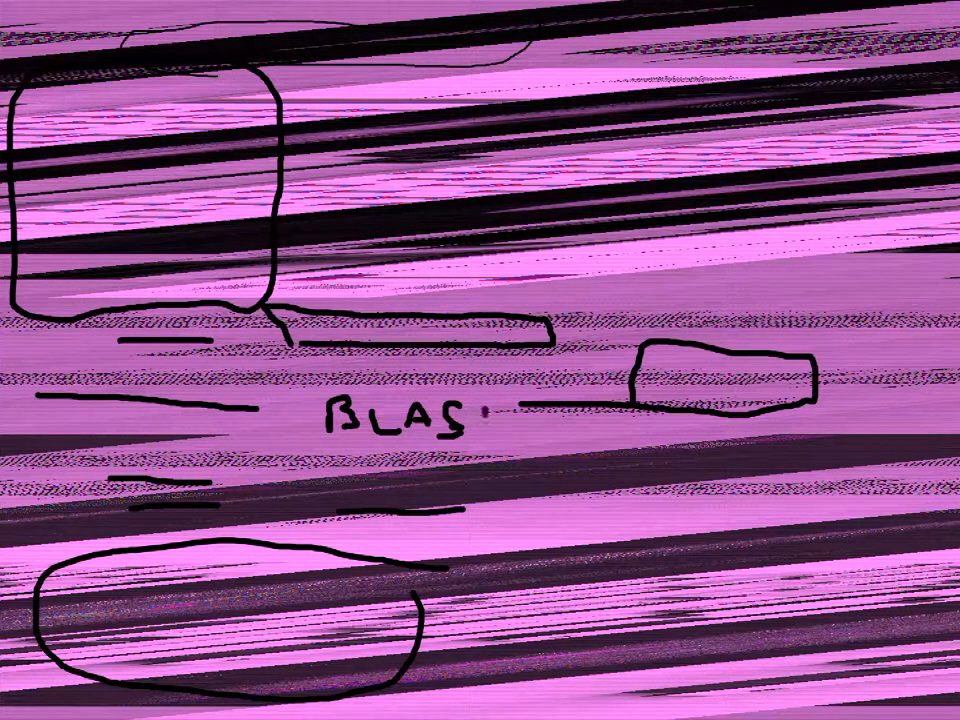
pyautogui.write('T')
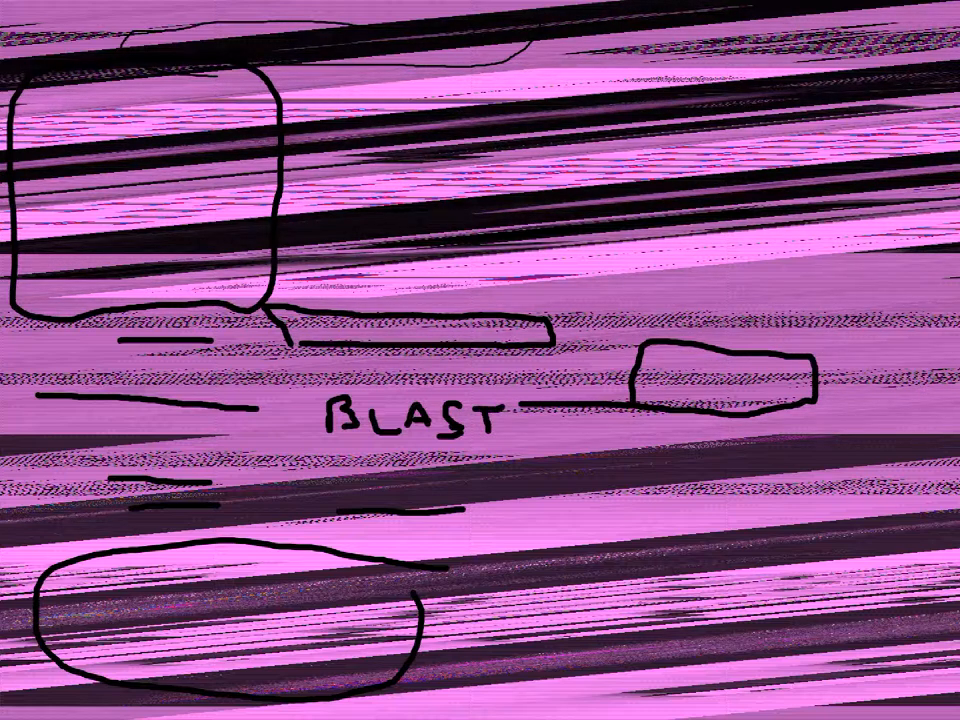